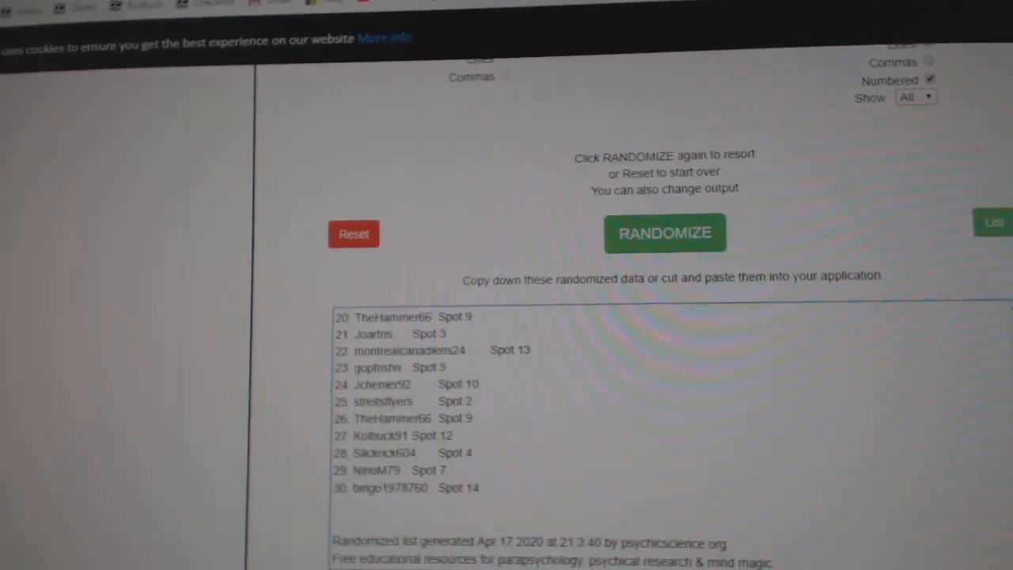
# Reshuffle the participant names and spots list twice with RANDOMIZE.
pyautogui.click(662, 255)
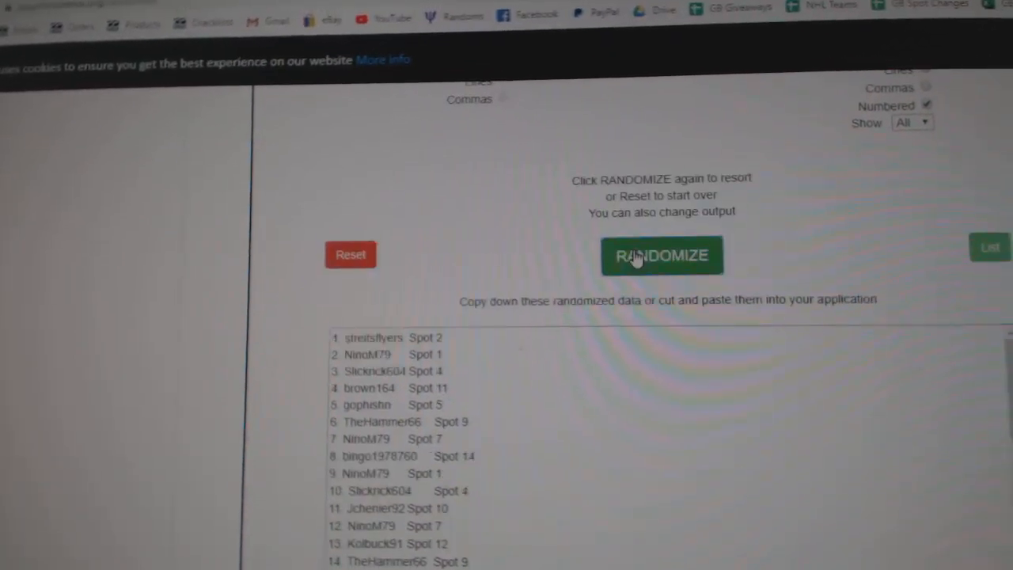
pyautogui.click(662, 253)
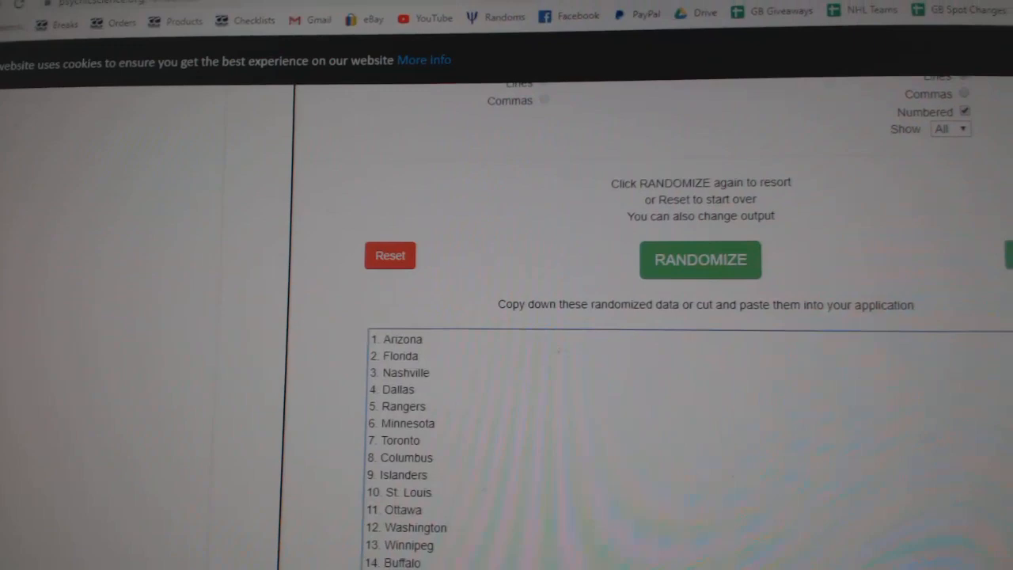
# Reshuffle the NHL team list, yielding Islanders, Washington, Calgary first.
pyautogui.click(700, 259)
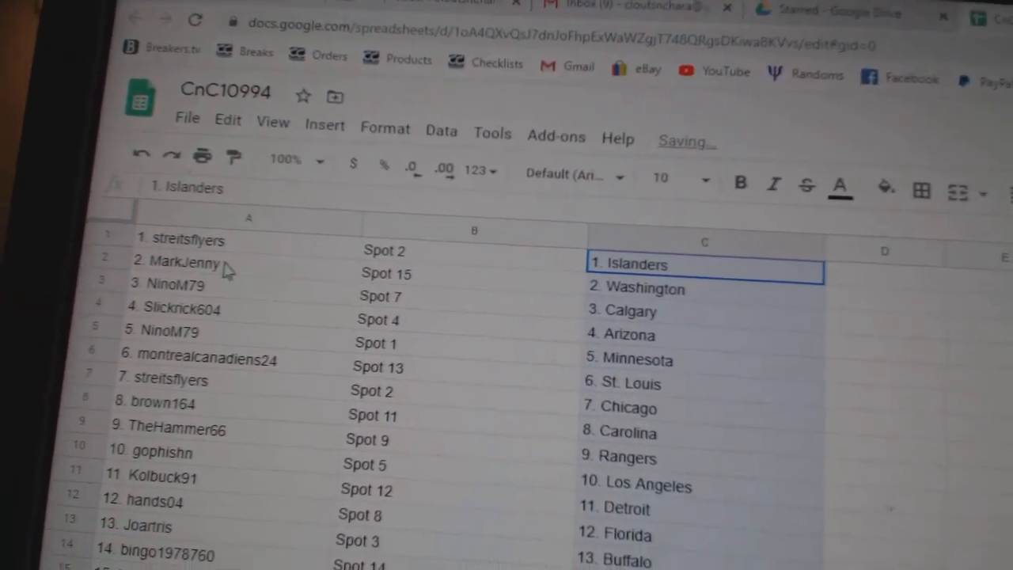
pyautogui.click(190, 270)
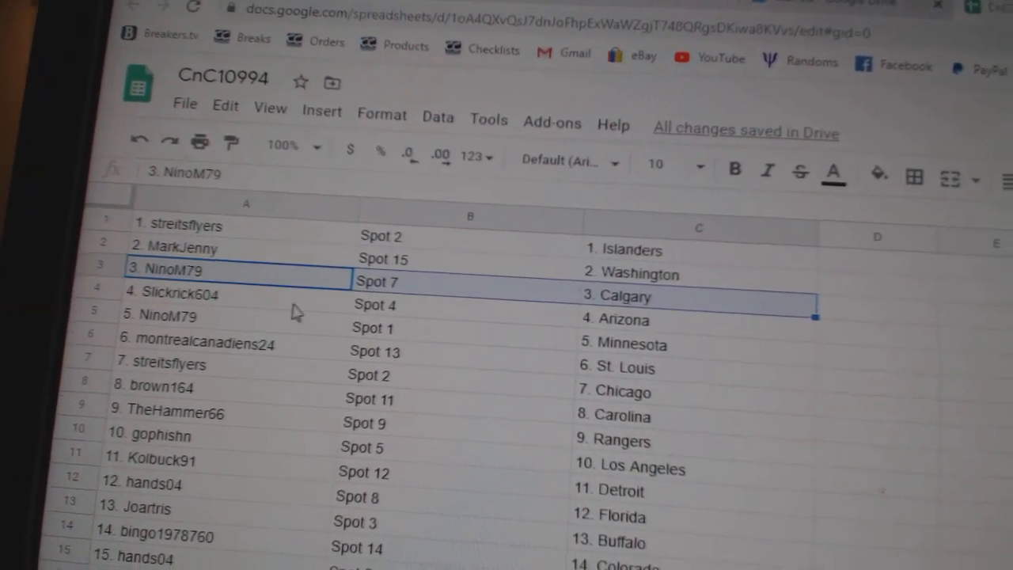
pyautogui.click(159, 315)
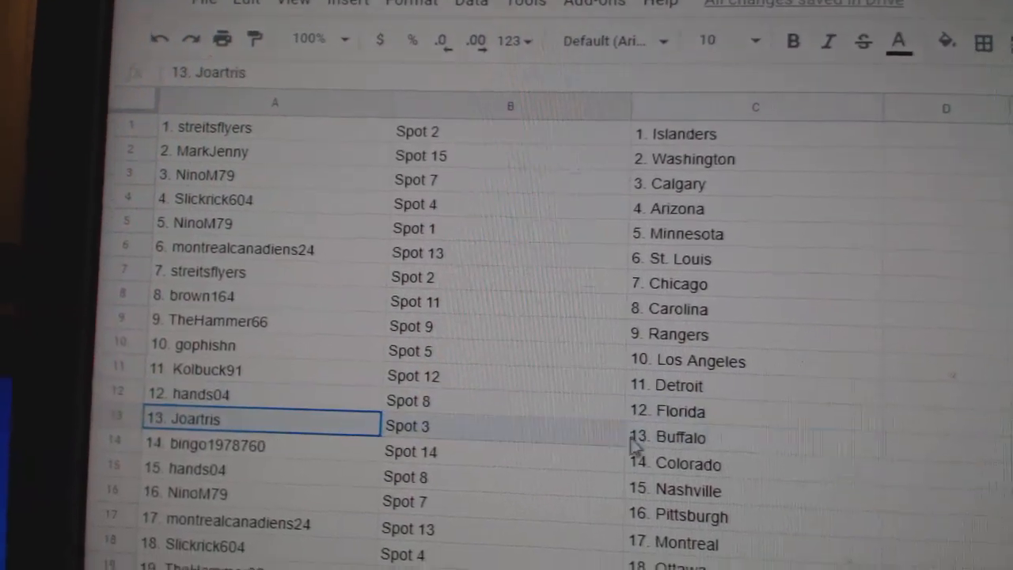
pyautogui.click(198, 444)
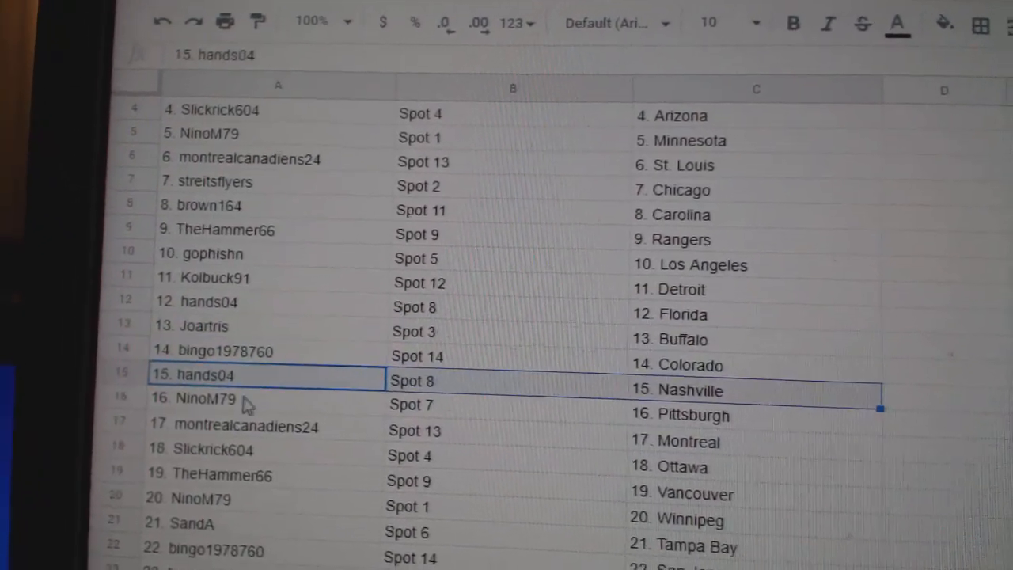
pyautogui.scroll(-3)
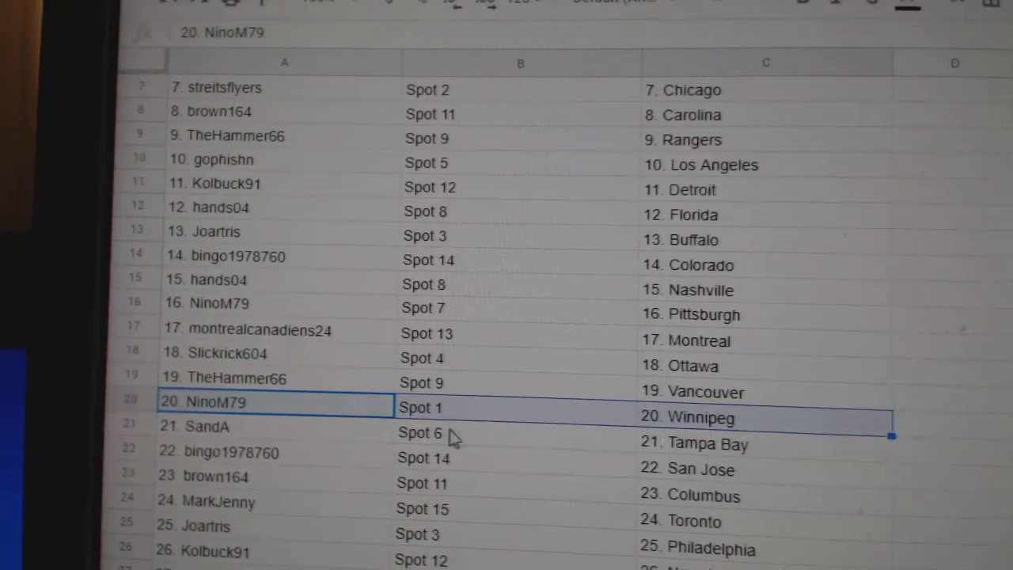
pyautogui.click(229, 459)
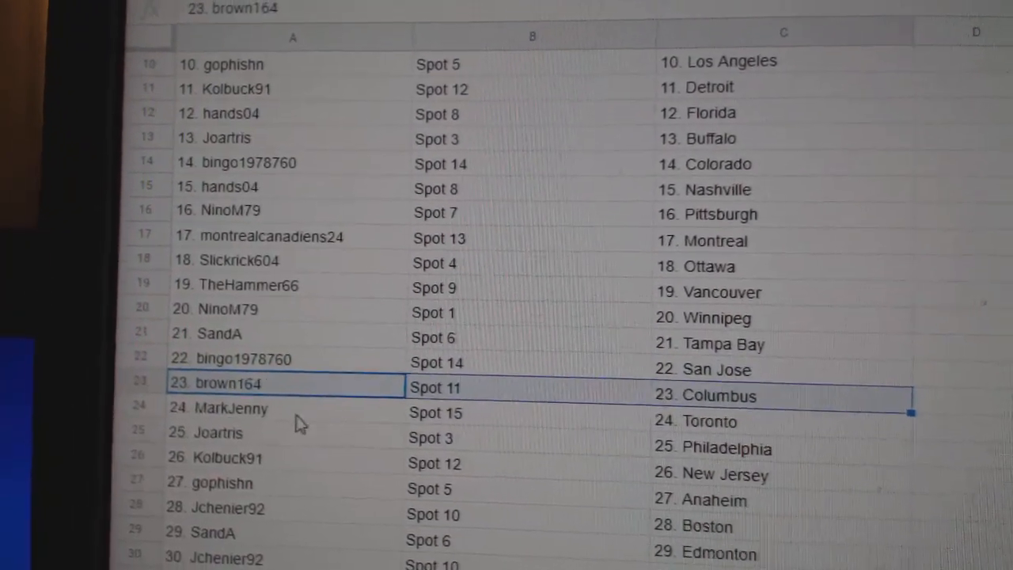
pyautogui.scroll(-3)
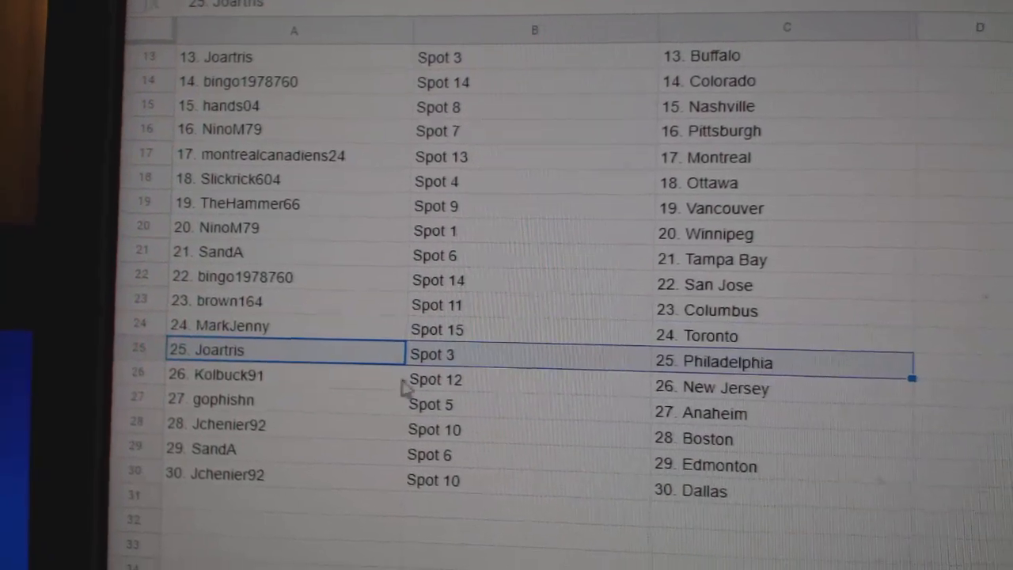
pyautogui.click(222, 399)
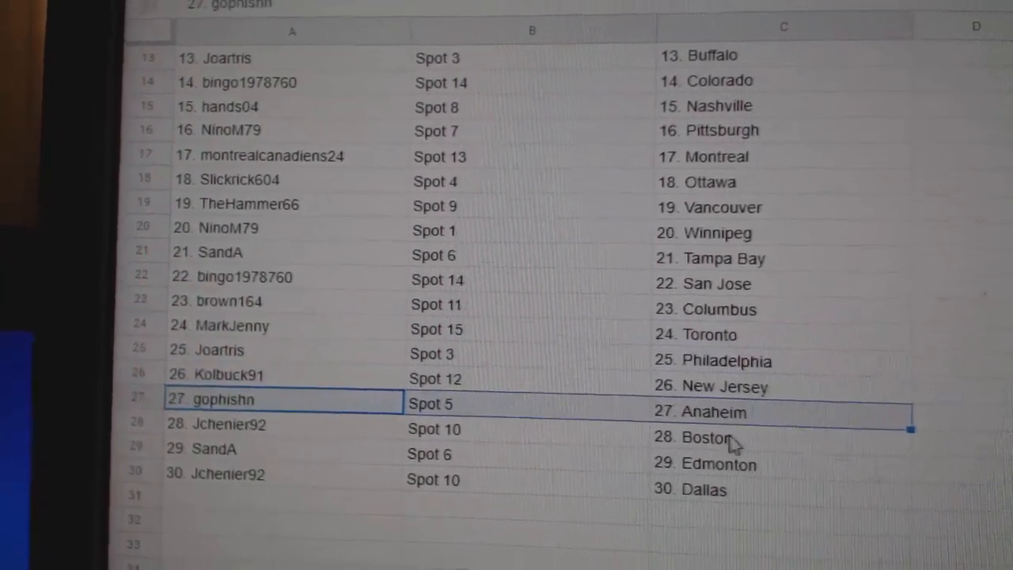